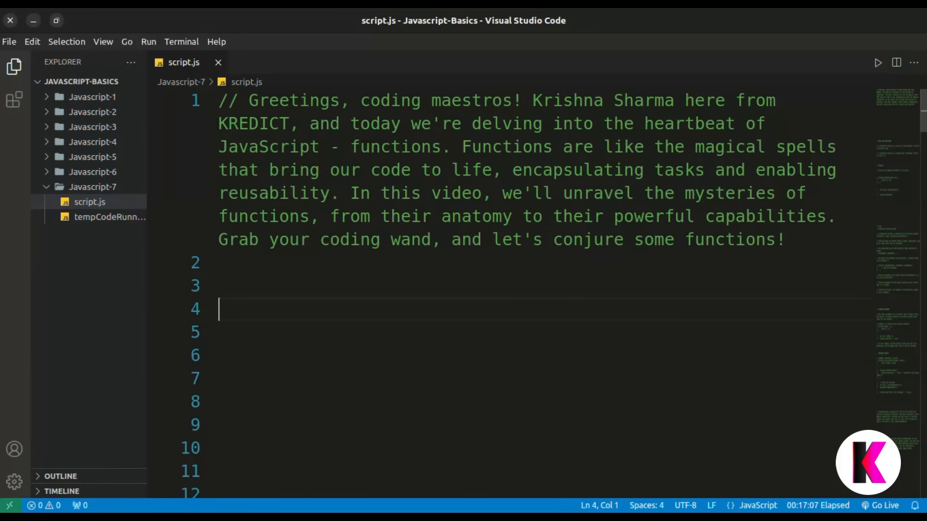
Remove the // from the myFunction lines, run the script to print 6, and close the terminal.
double_click(371, 147)
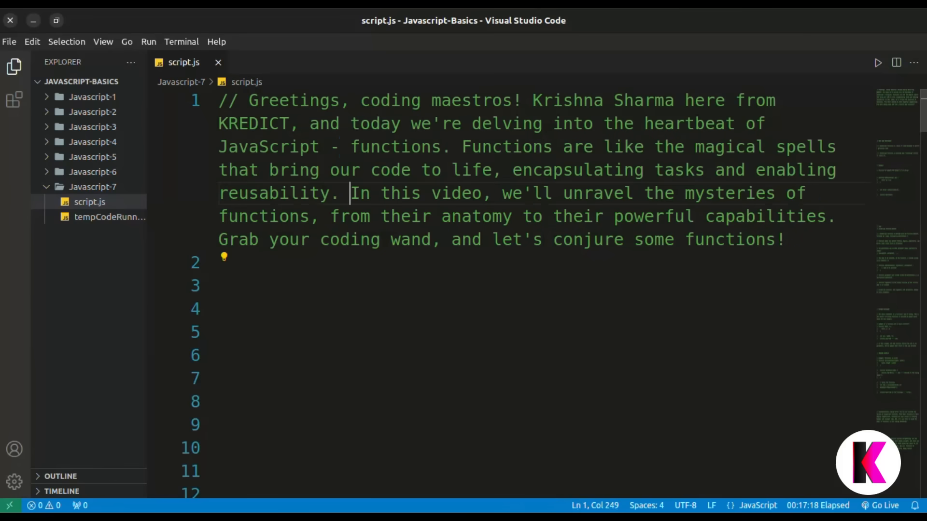
click(552, 193)
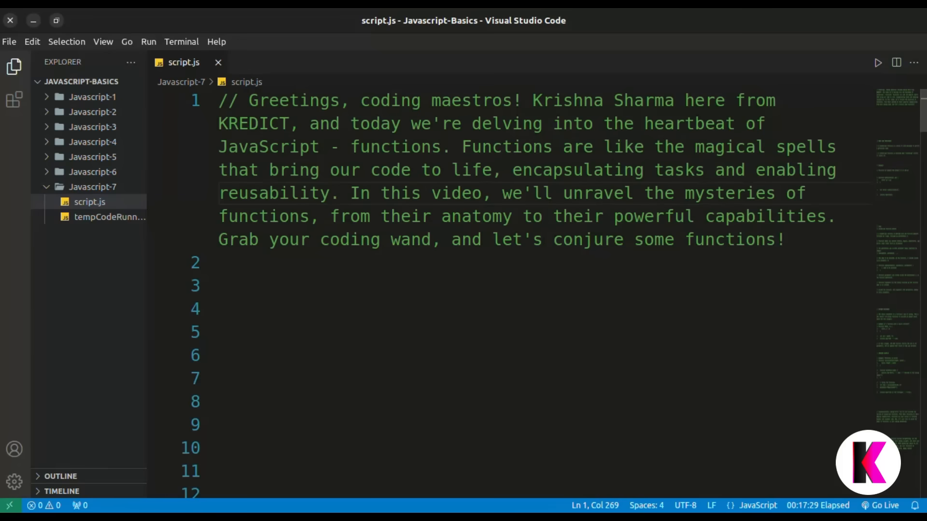
click(553, 192)
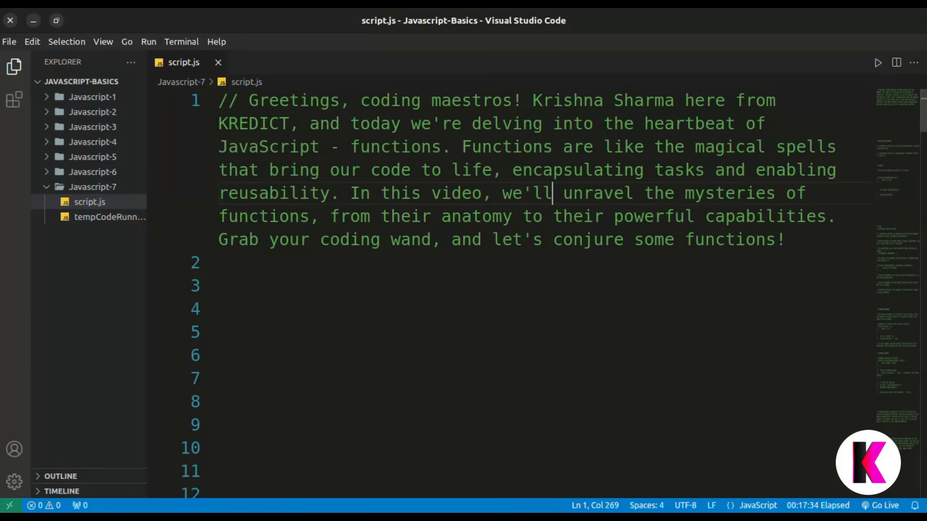
scroll(down, 3)
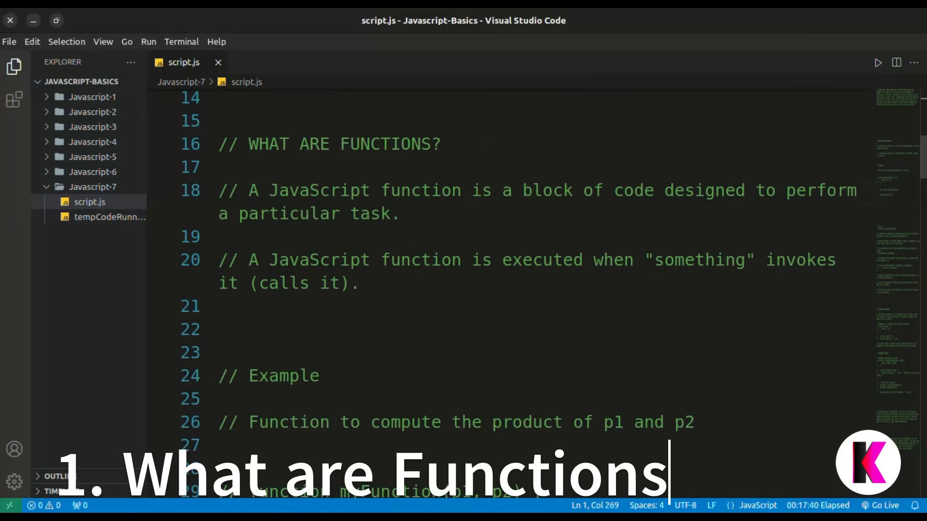
drag(219, 191, 399, 214)
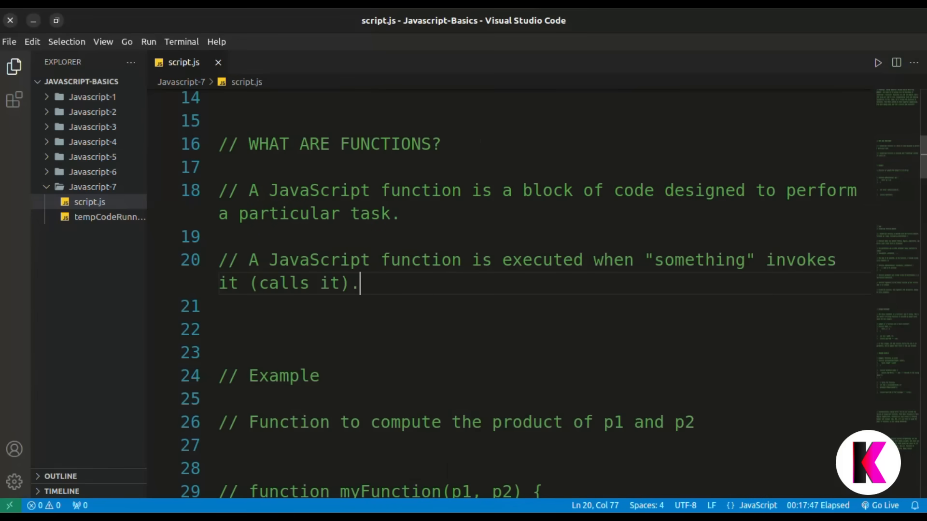
scroll(down, 3)
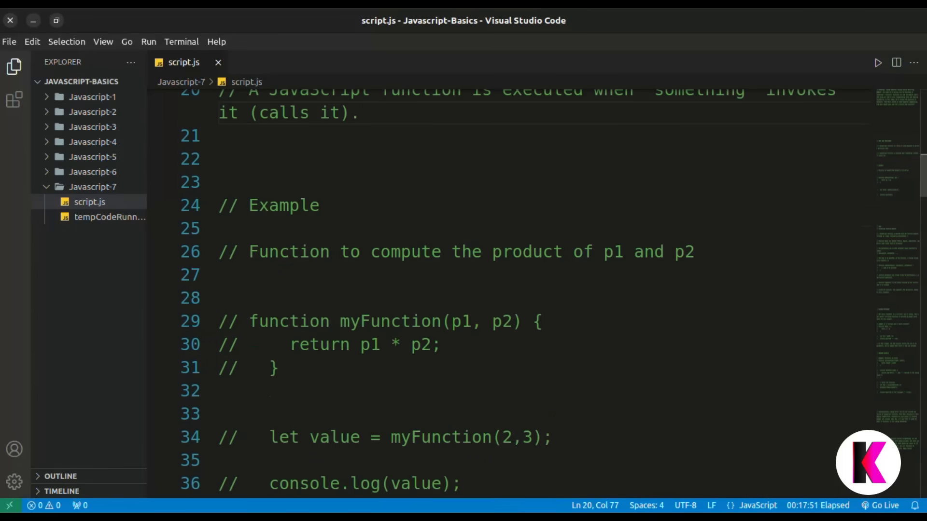
click(359, 113)
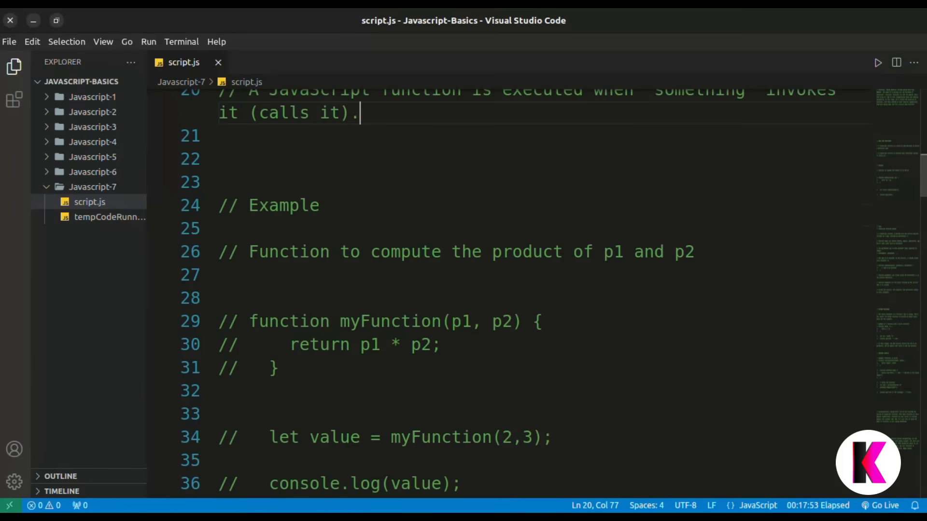
click(278, 367)
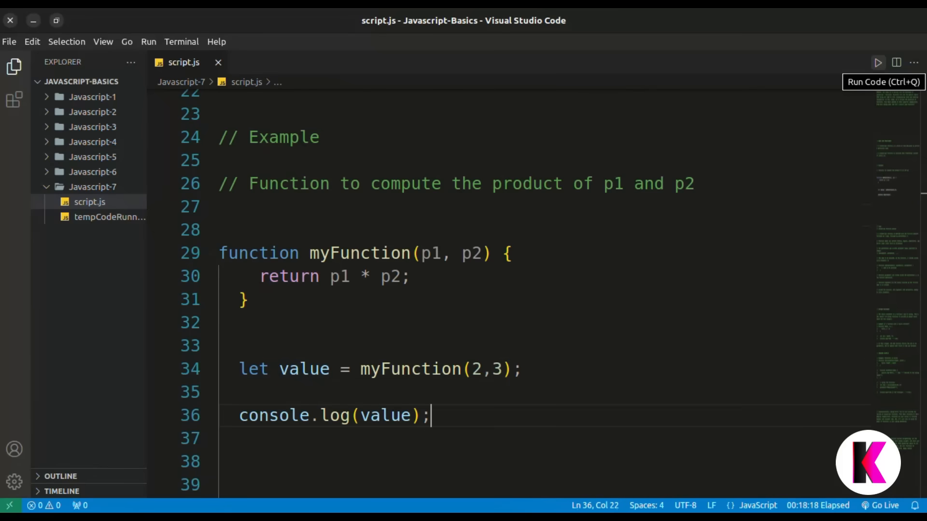
click(877, 62)
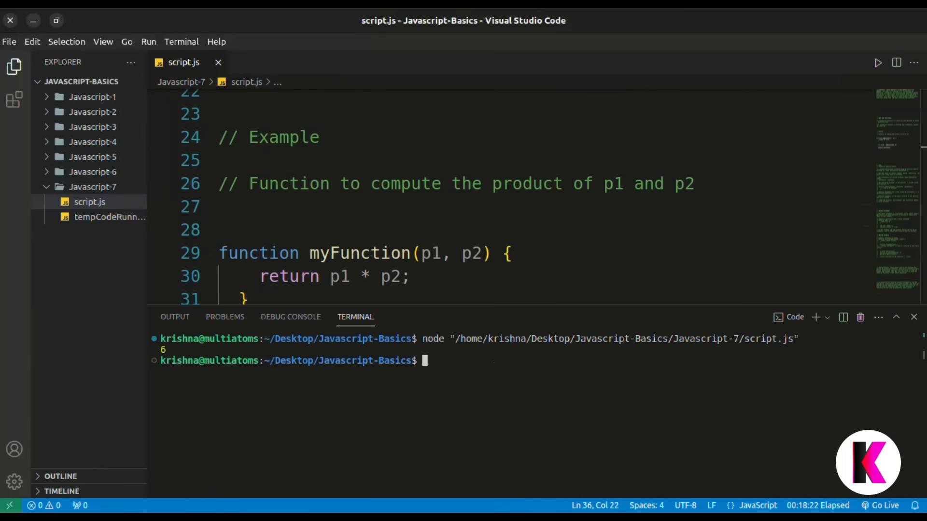
scroll(down, 3)
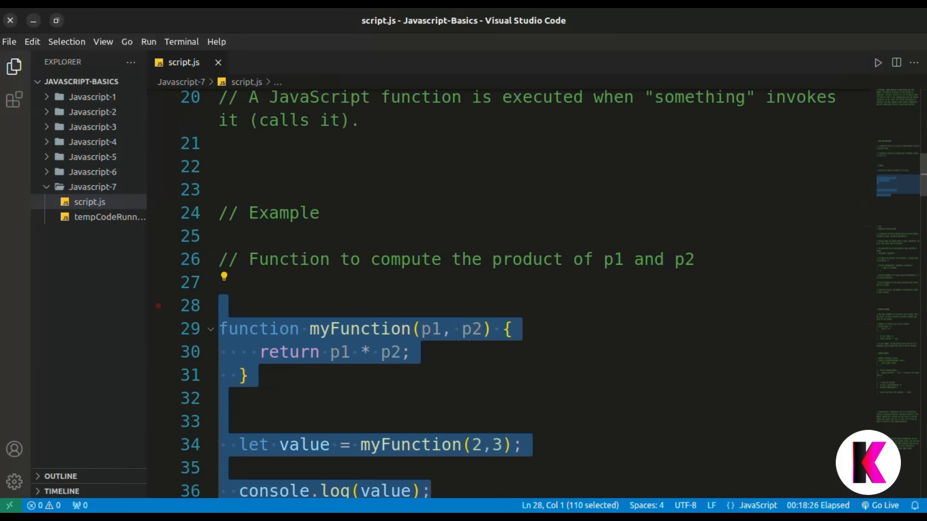
Toggle comments on the function name template, lines 61–63, under JavaScript Function Syntax.
scroll(down, 3)
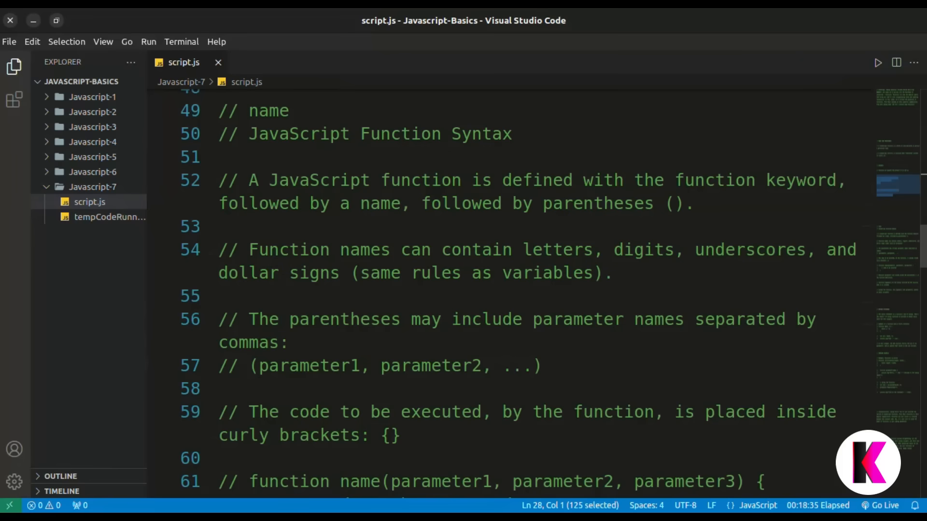
scroll(down, 3)
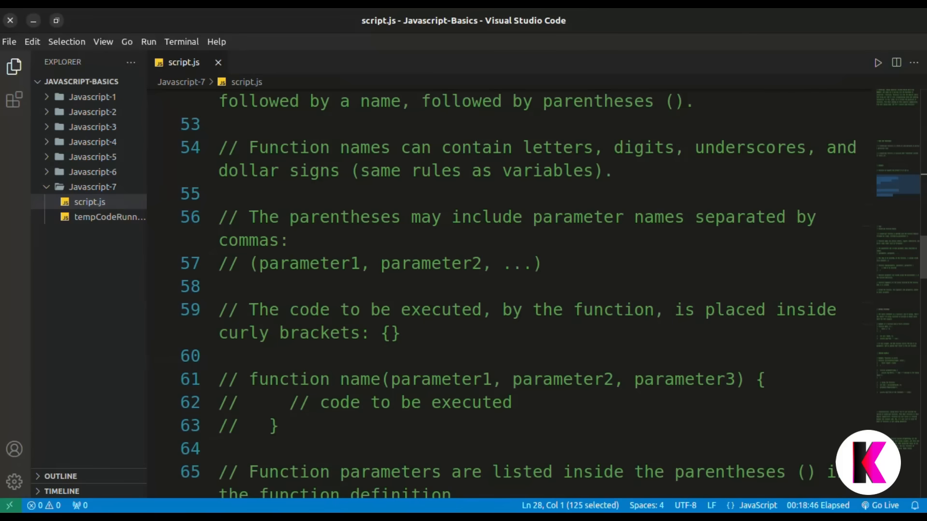
scroll(down, 3)
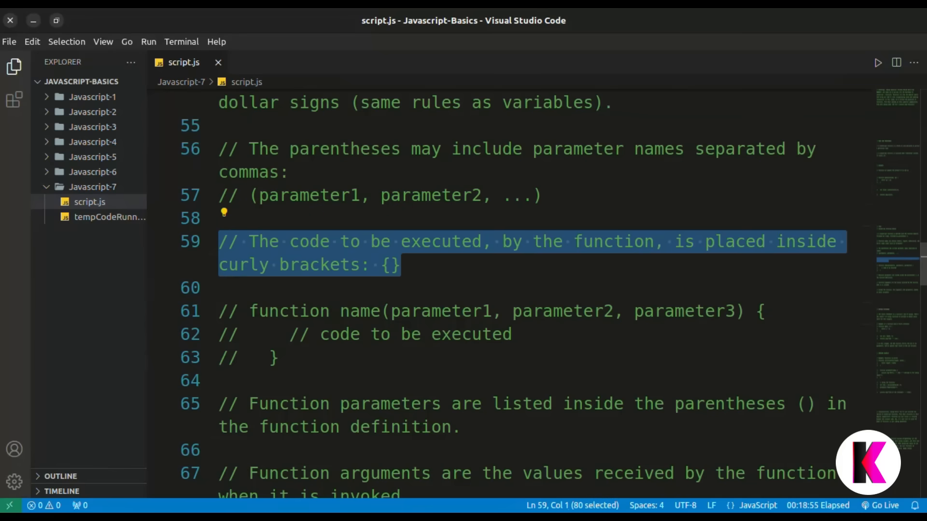
click(271, 357)
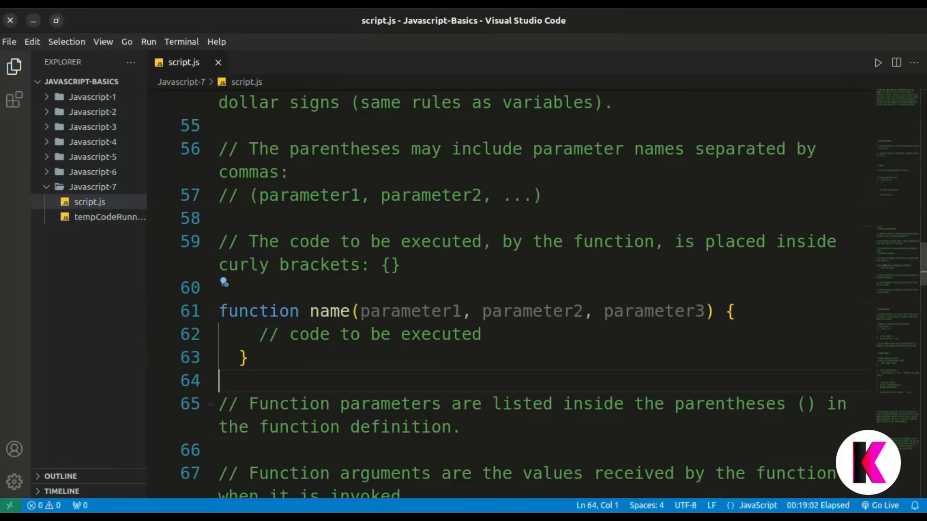
mouse_move(332, 310)
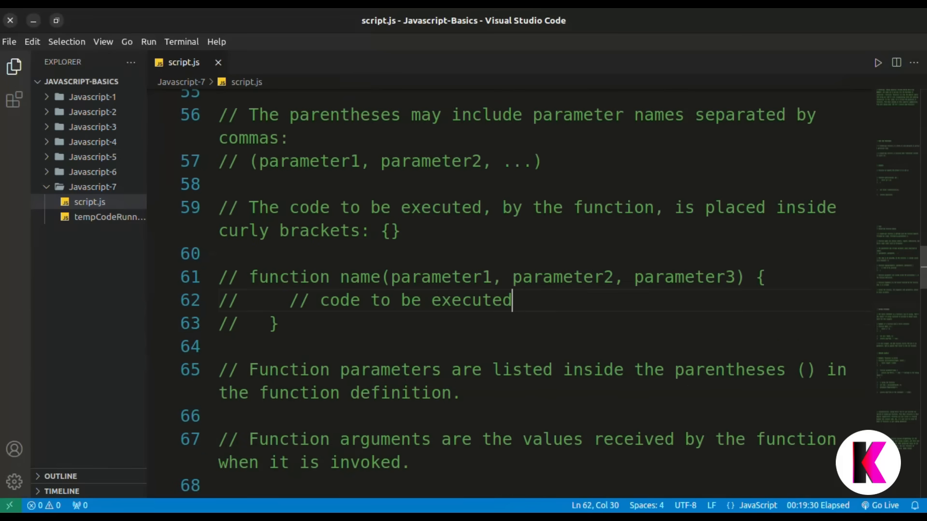
Add a let var1 variable and a console.log(var1) line to the name function template.
key(Enter)
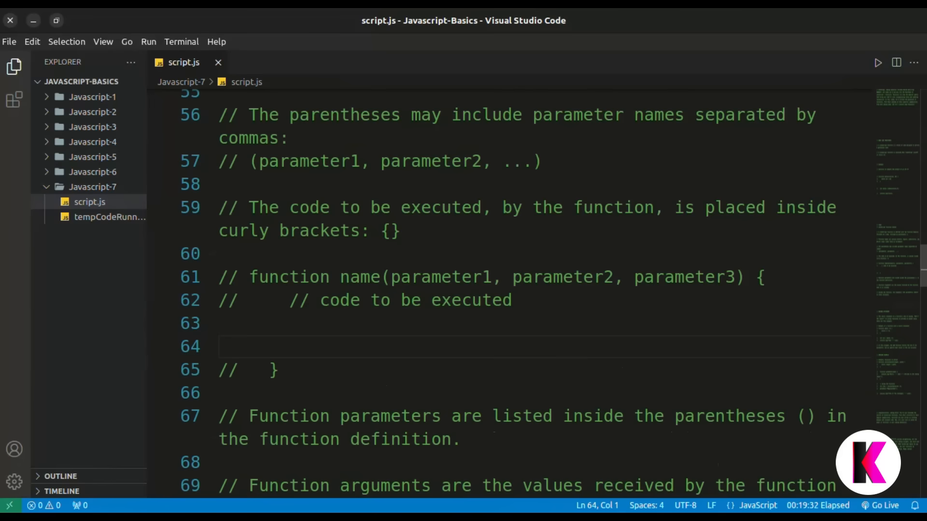
text(let)
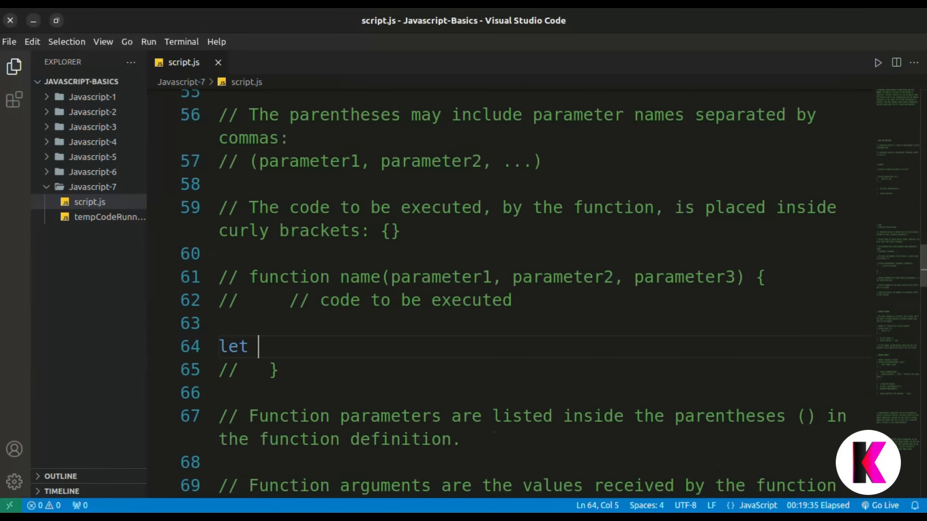
text(var1)
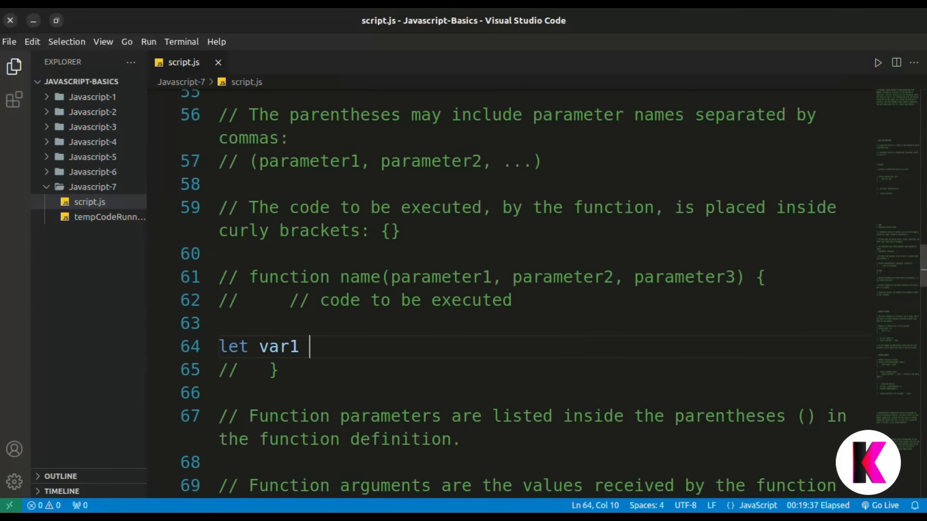
text(="hello";)
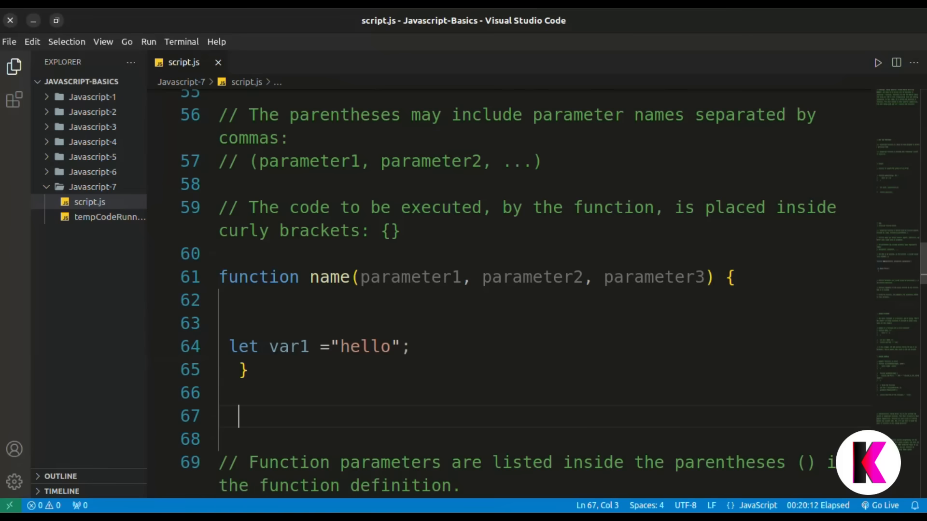
text(conso)
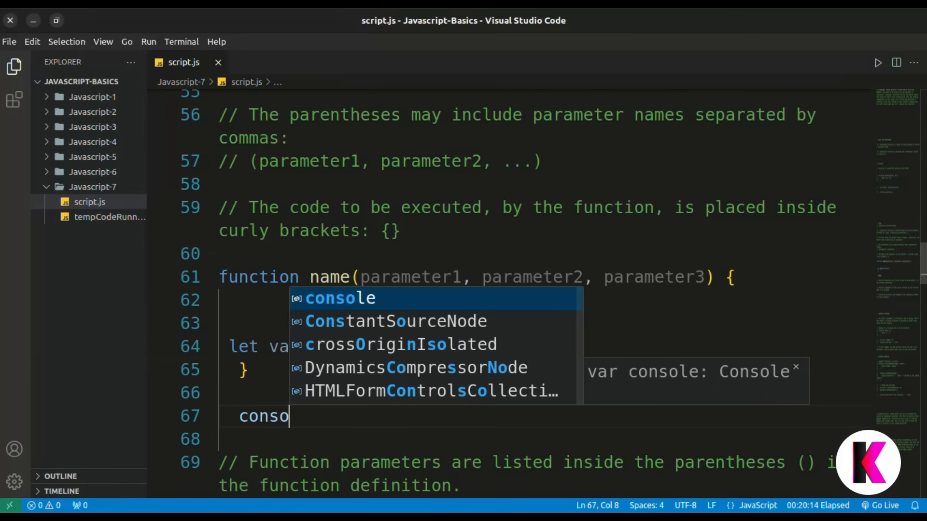
text(le.log)
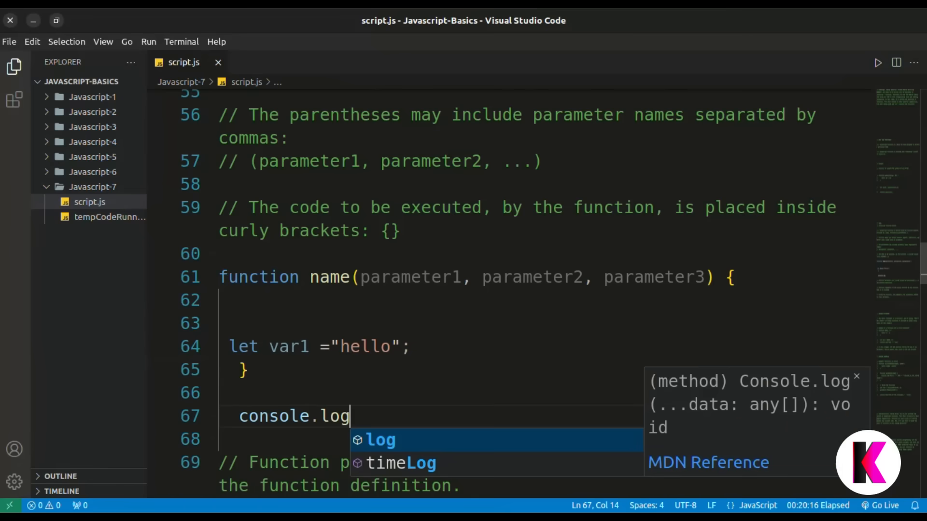
text((var1);)
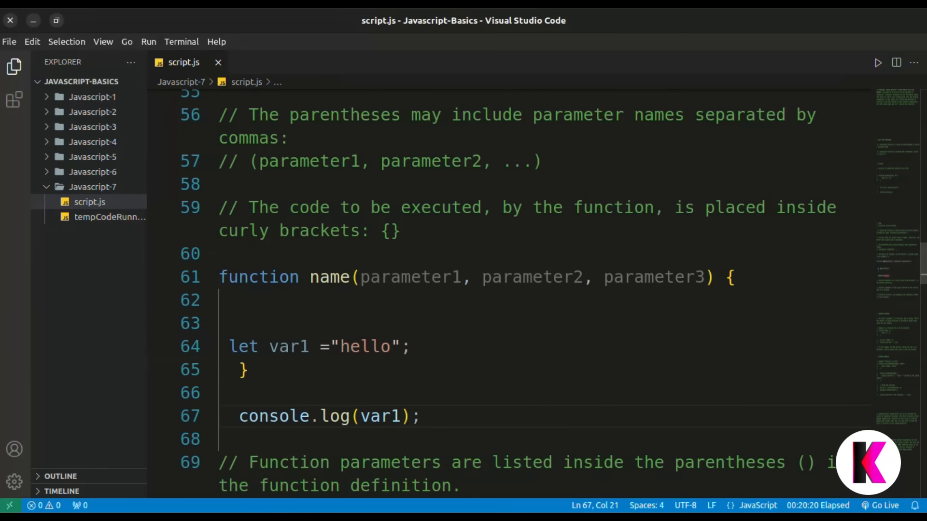
Move console.log(var1) into the function body, call name(), and comment the example out.
click(878, 62)
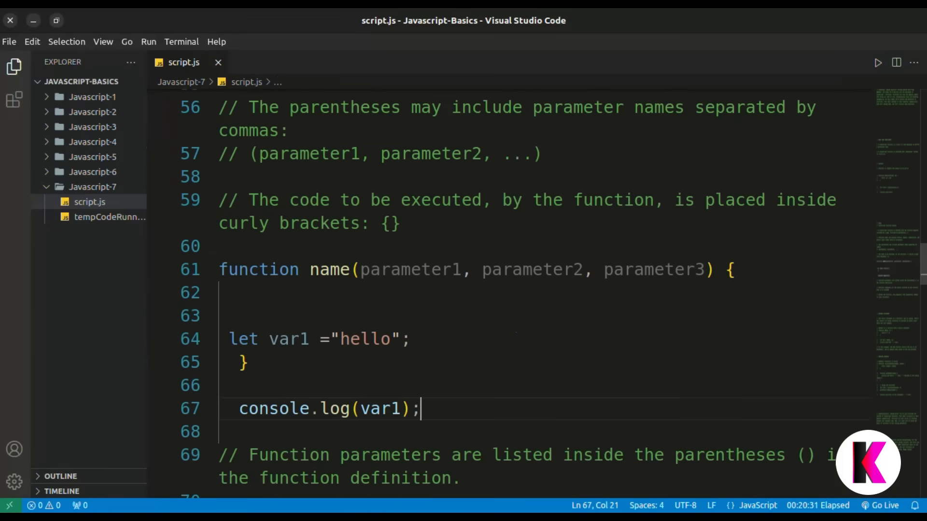
key(BackSpace)
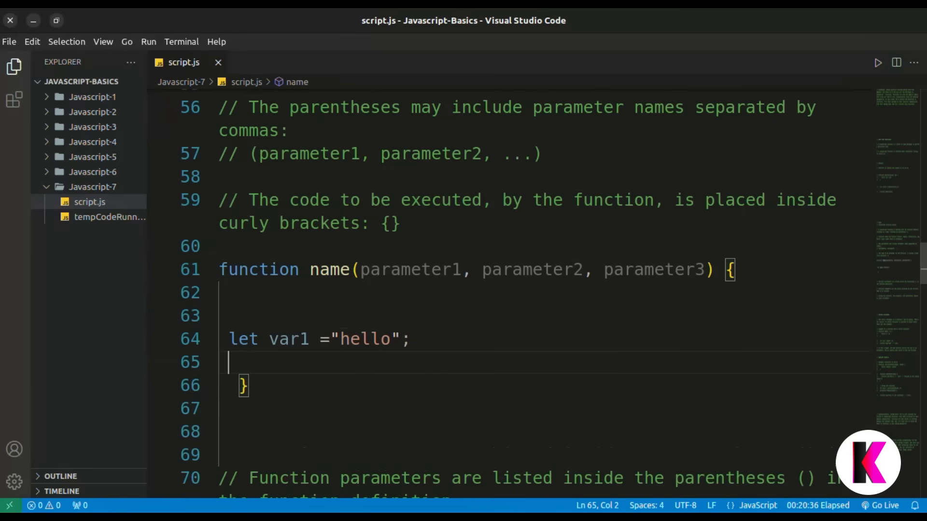
text(console.log(var1);)
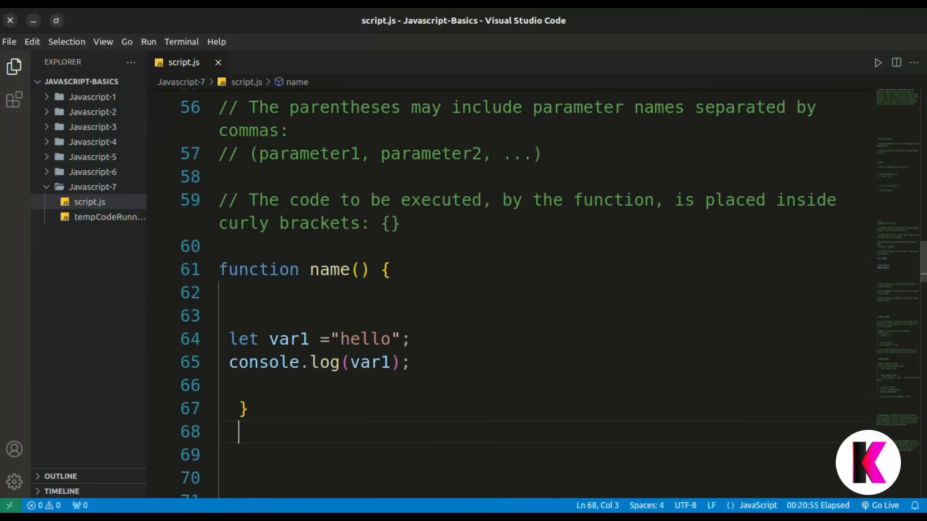
text(name)
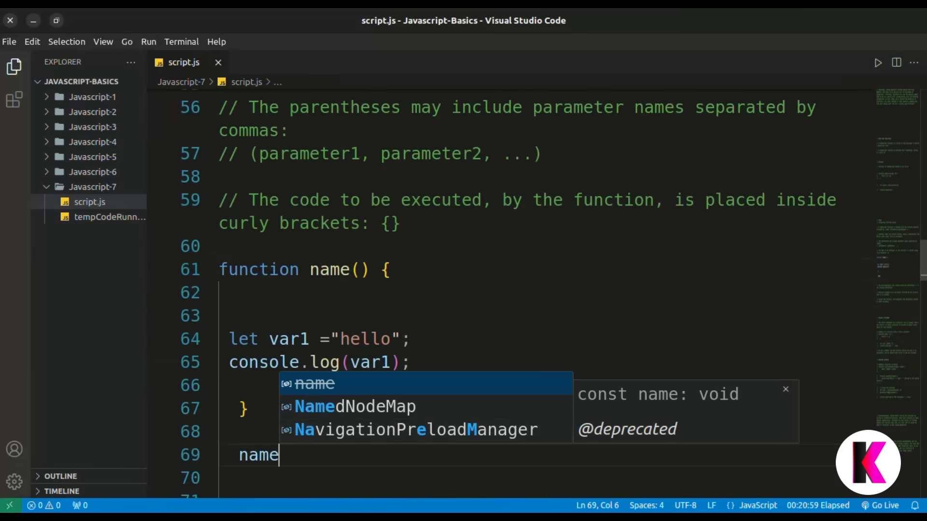
text(();)
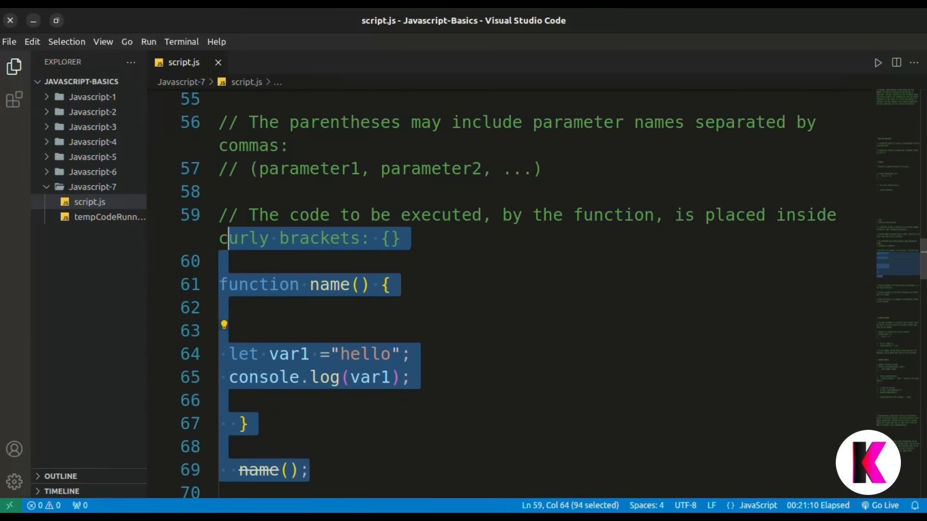
key(ctrl+/)
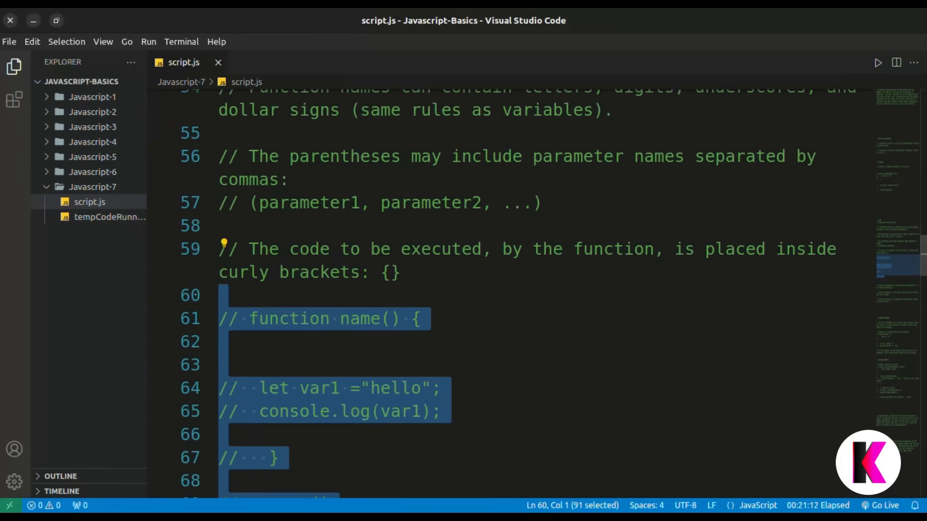
Uncomment and run the add(a, b) example for Sum: 12, then re-comment it.
scroll(down, 3)
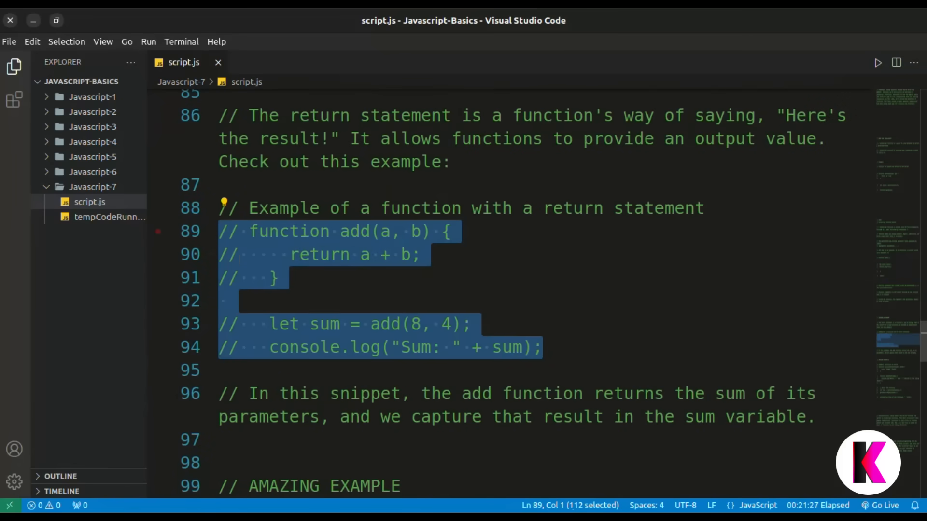
key(ctrl+/)
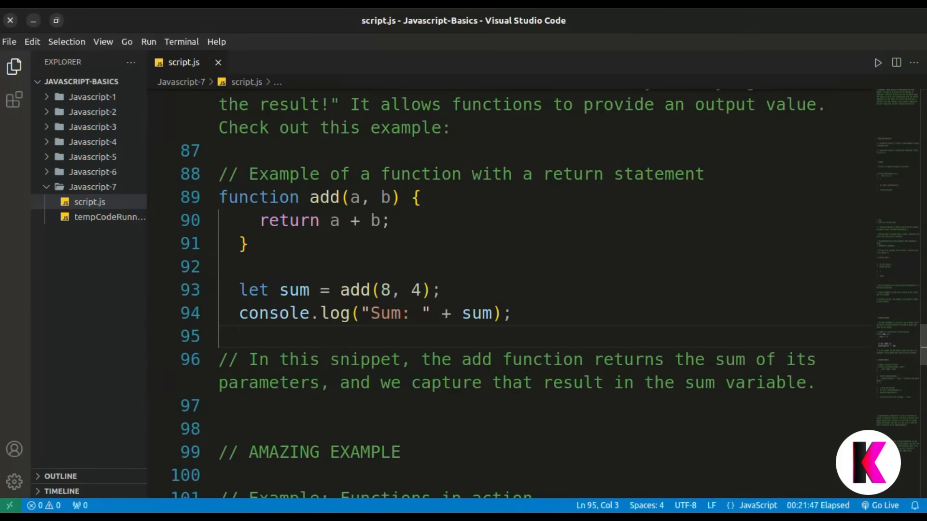
click(508, 314)
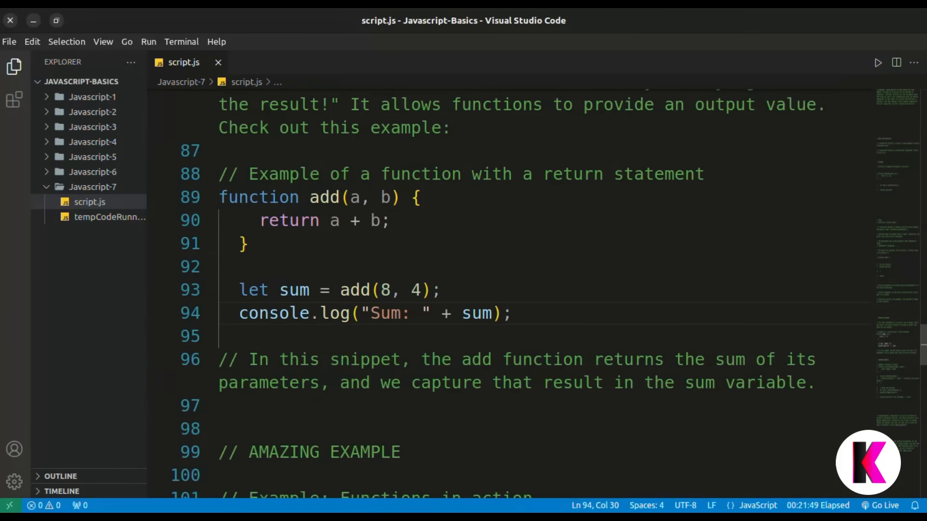
click(389, 220)
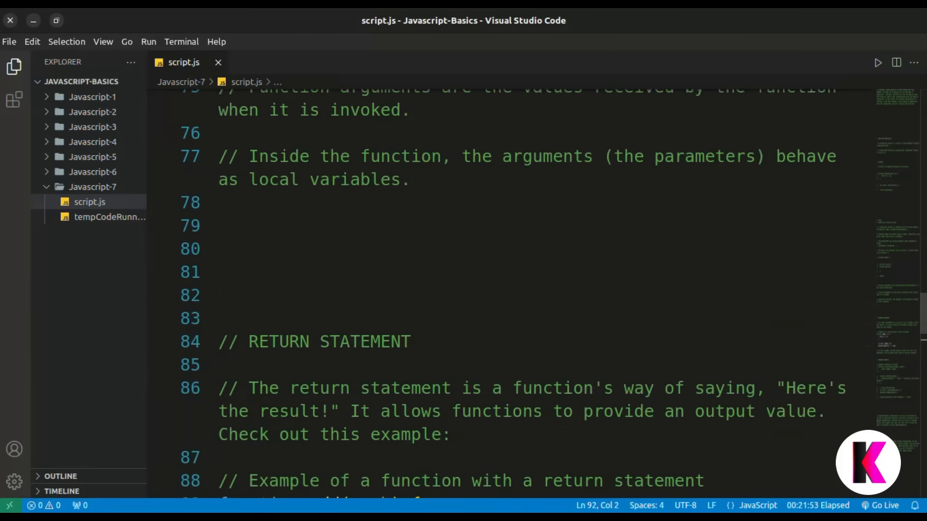
click(877, 63)
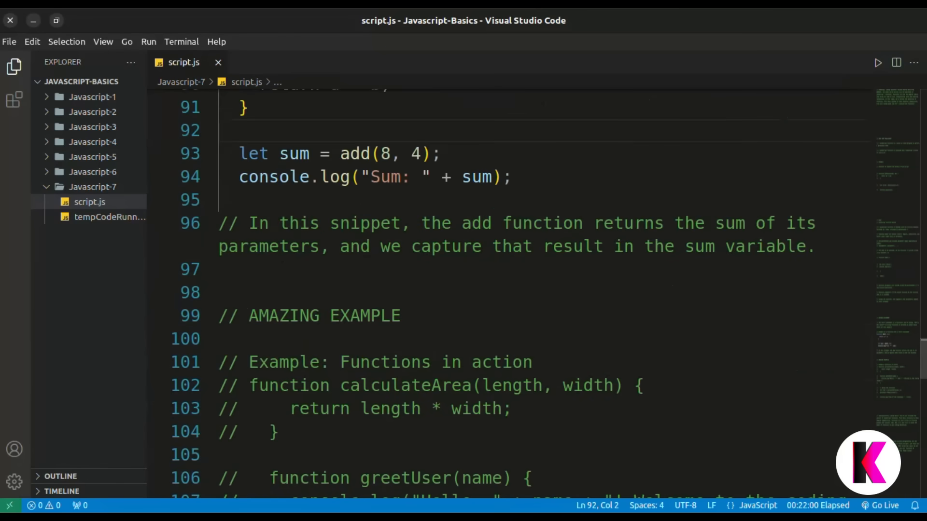
click(231, 130)
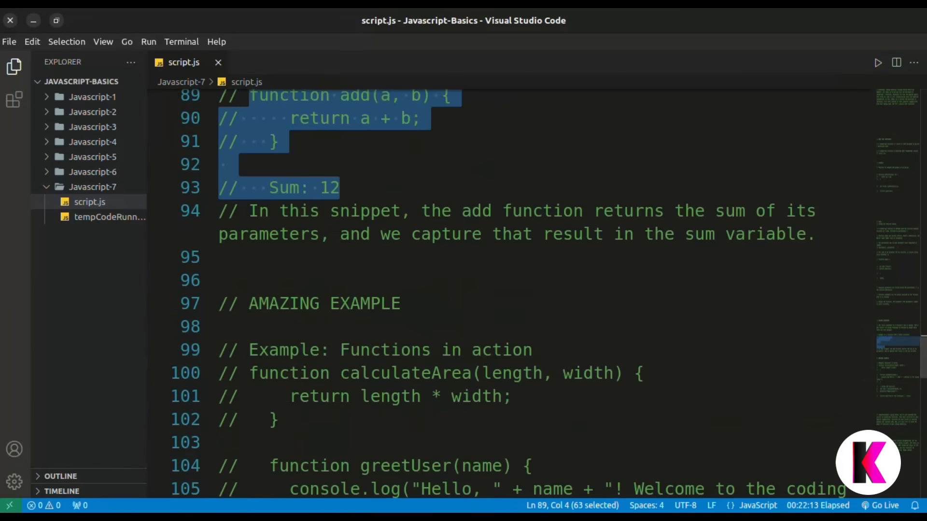
Uncomment the calculateArea and greetUser functions and the usage lines that log the area.
scroll(down, 3)
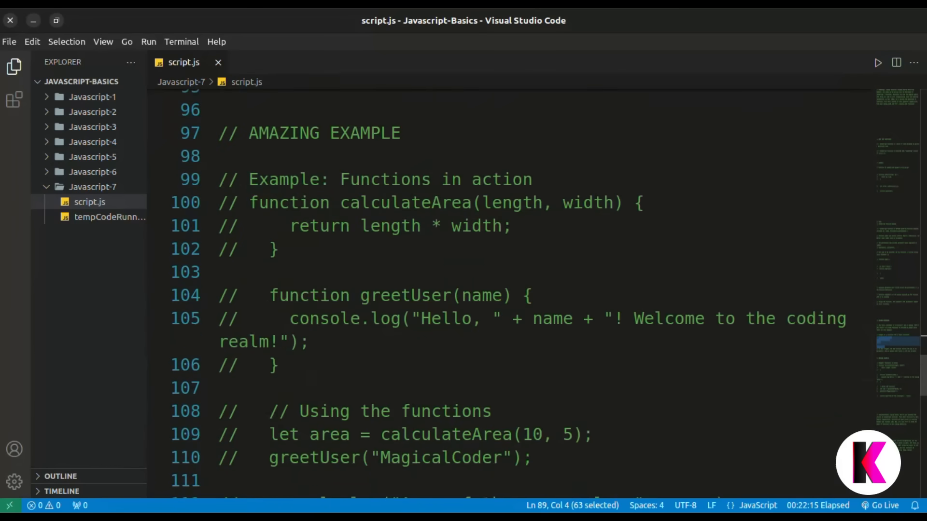
scroll(down, 3)
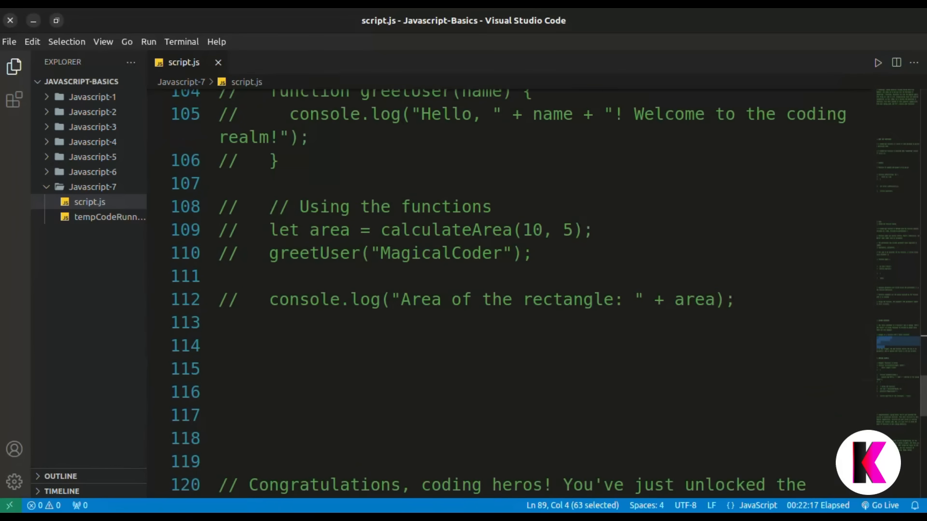
scroll(up, 3)
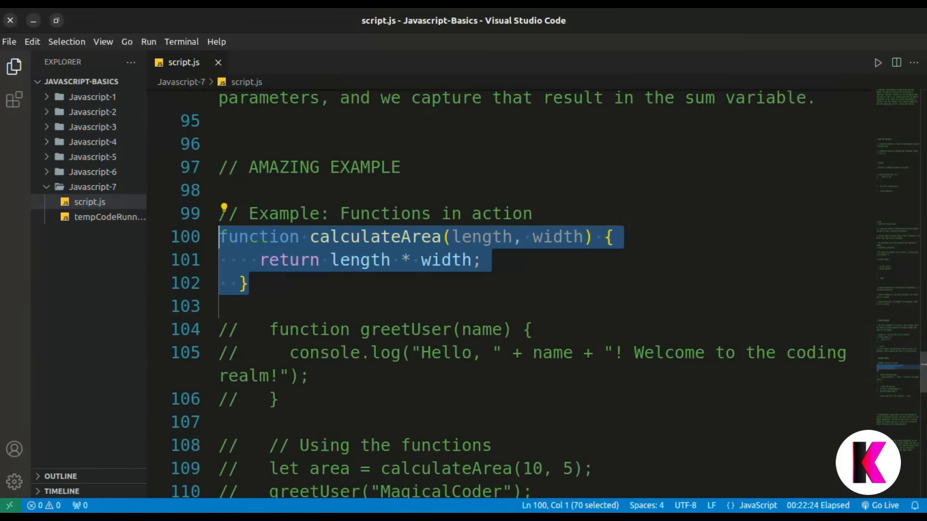
scroll(down, 3)
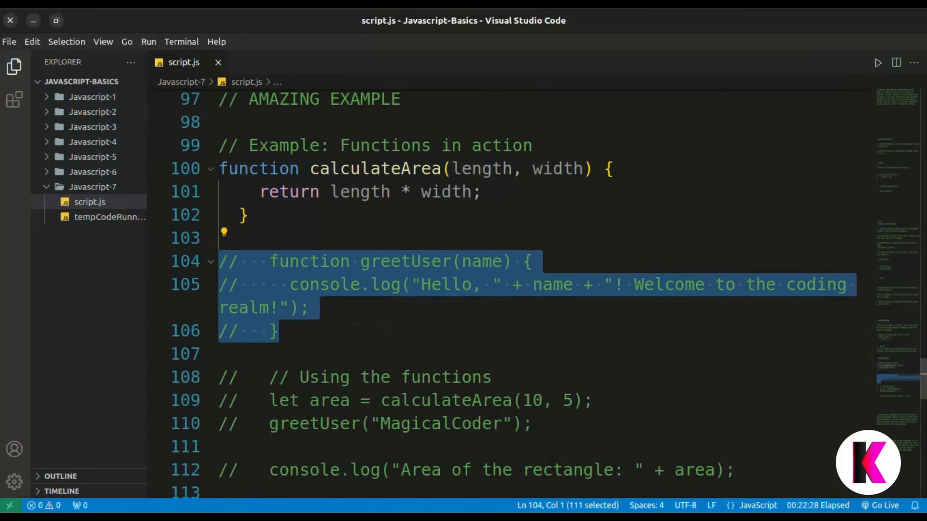
key(ctrl+/)
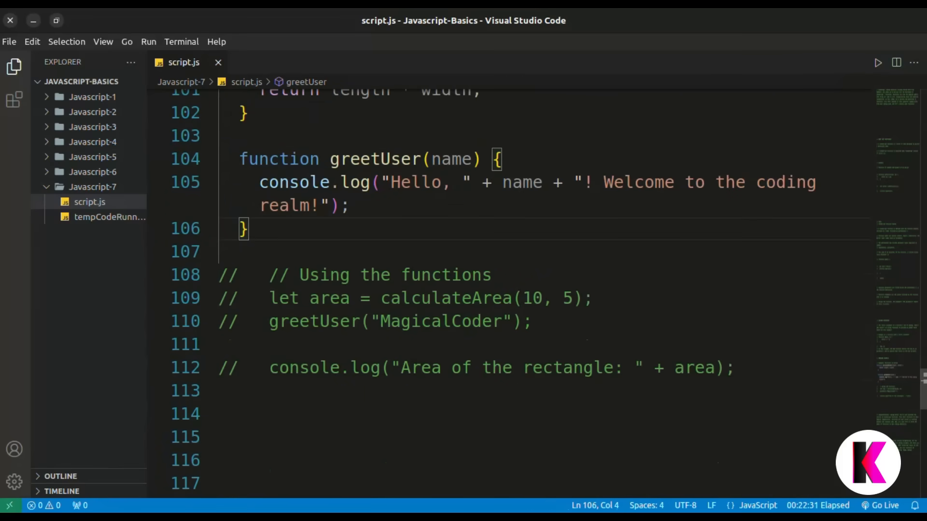
drag(220, 298, 735, 368)
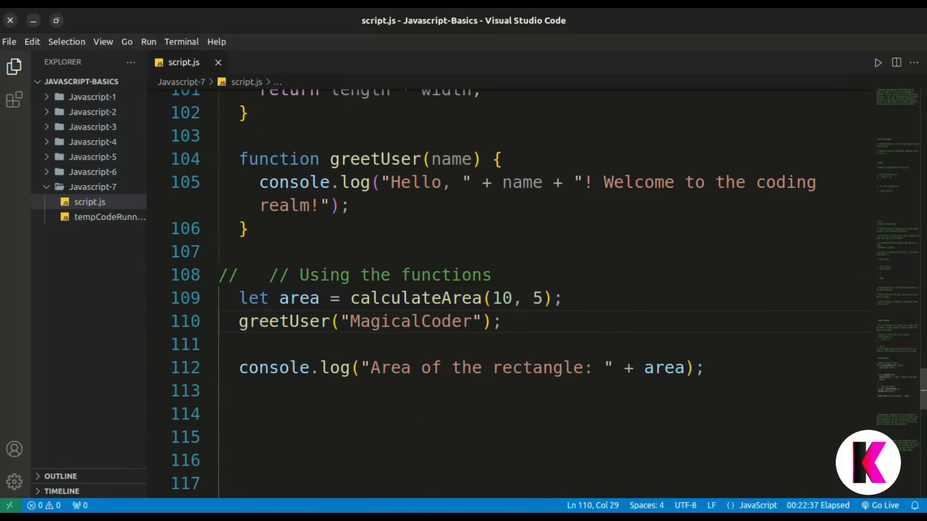
scroll(up, 3)
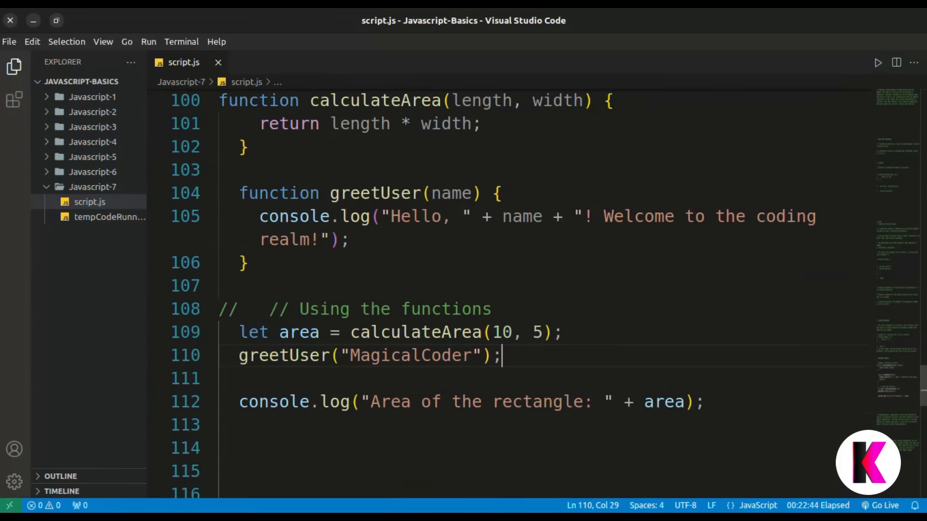
scroll(down, 3)
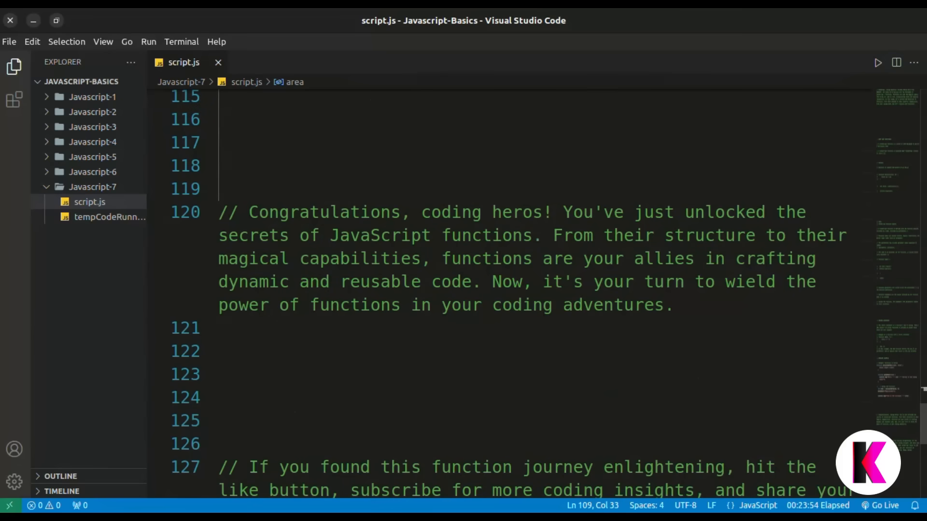
scroll(down, 3)
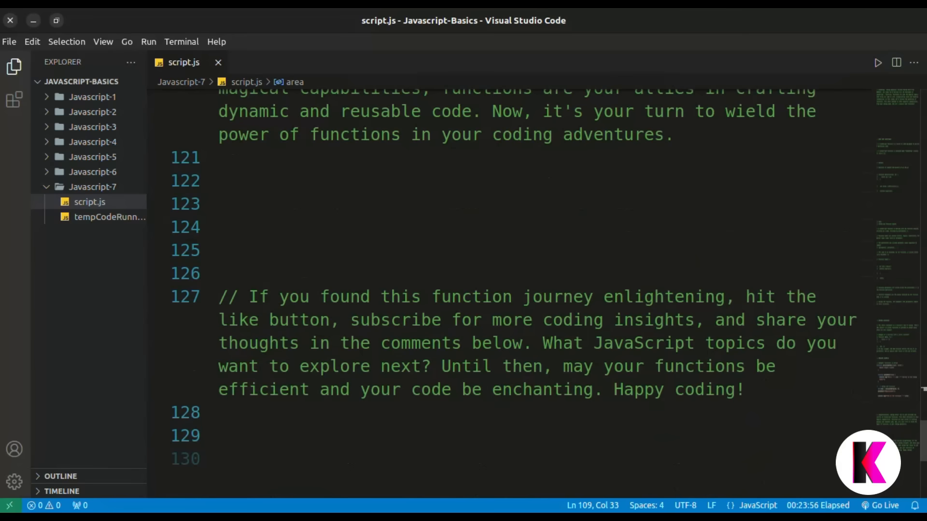